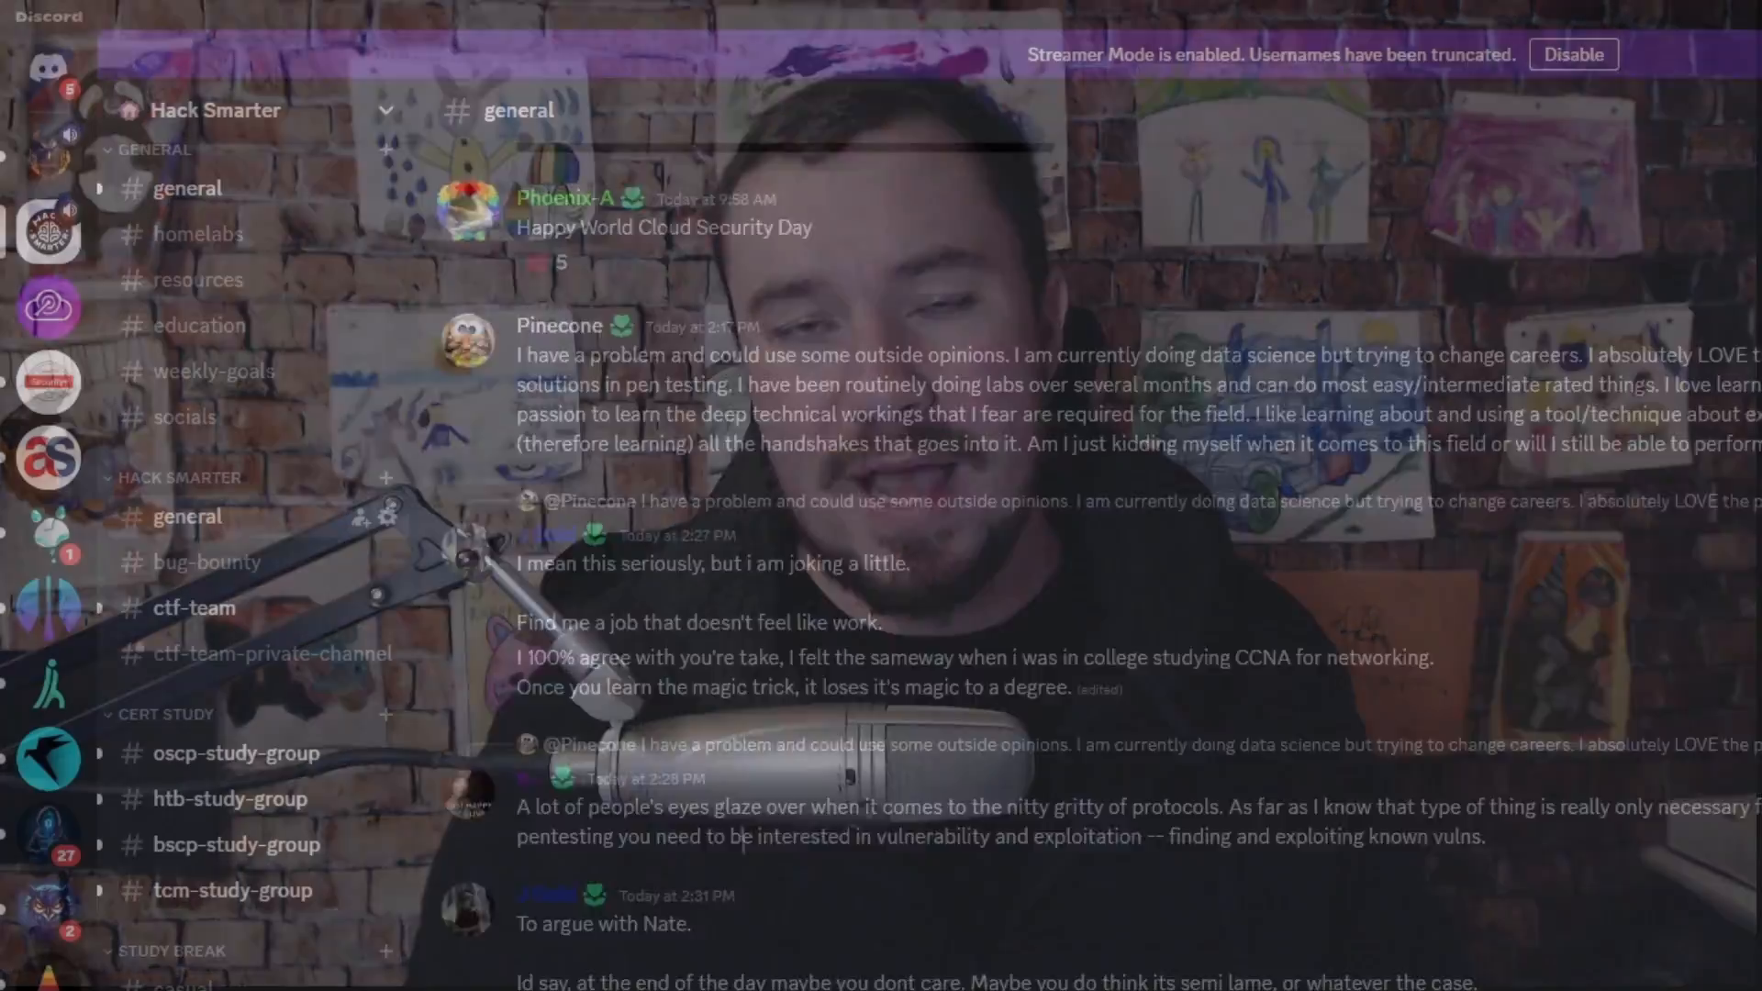
Show the HackSmarter team's ACTIVITY timeline and scroll through recent owns such as Book, Busqueda and Networked.
{"action": "scroll", "scroll_direction": "down", "scroll_amount": 3}
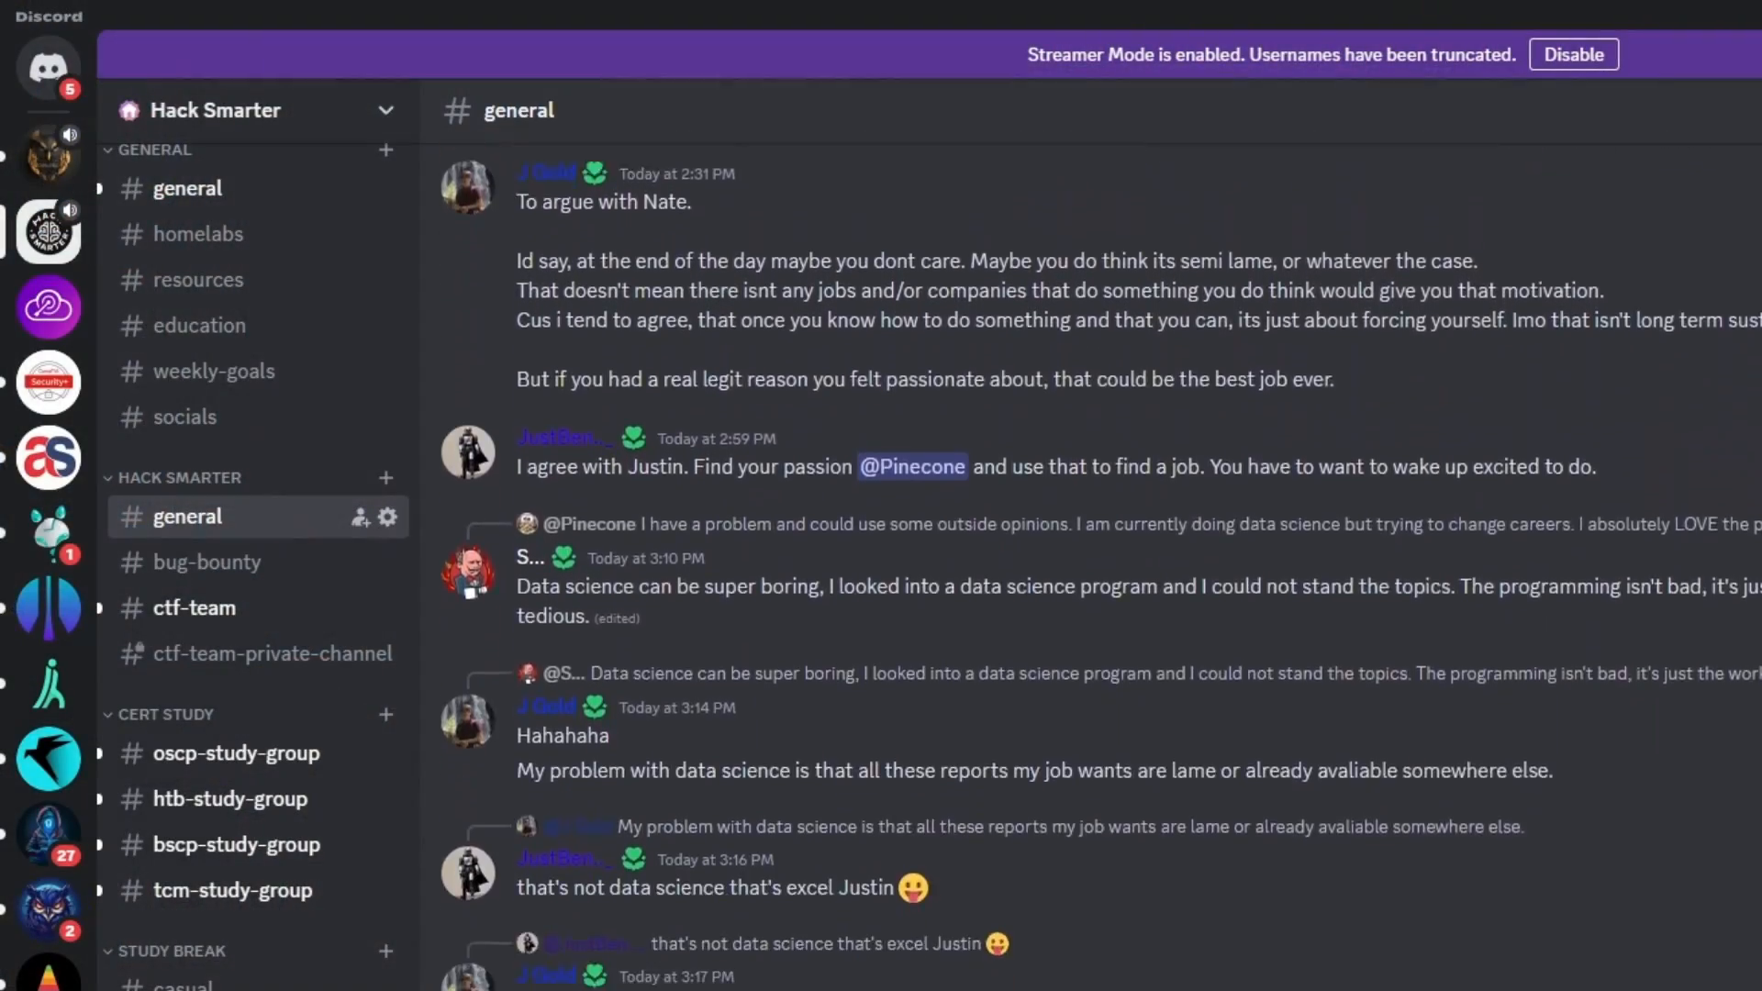
{"action": "scroll", "scroll_direction": "down", "scroll_amount": 3}
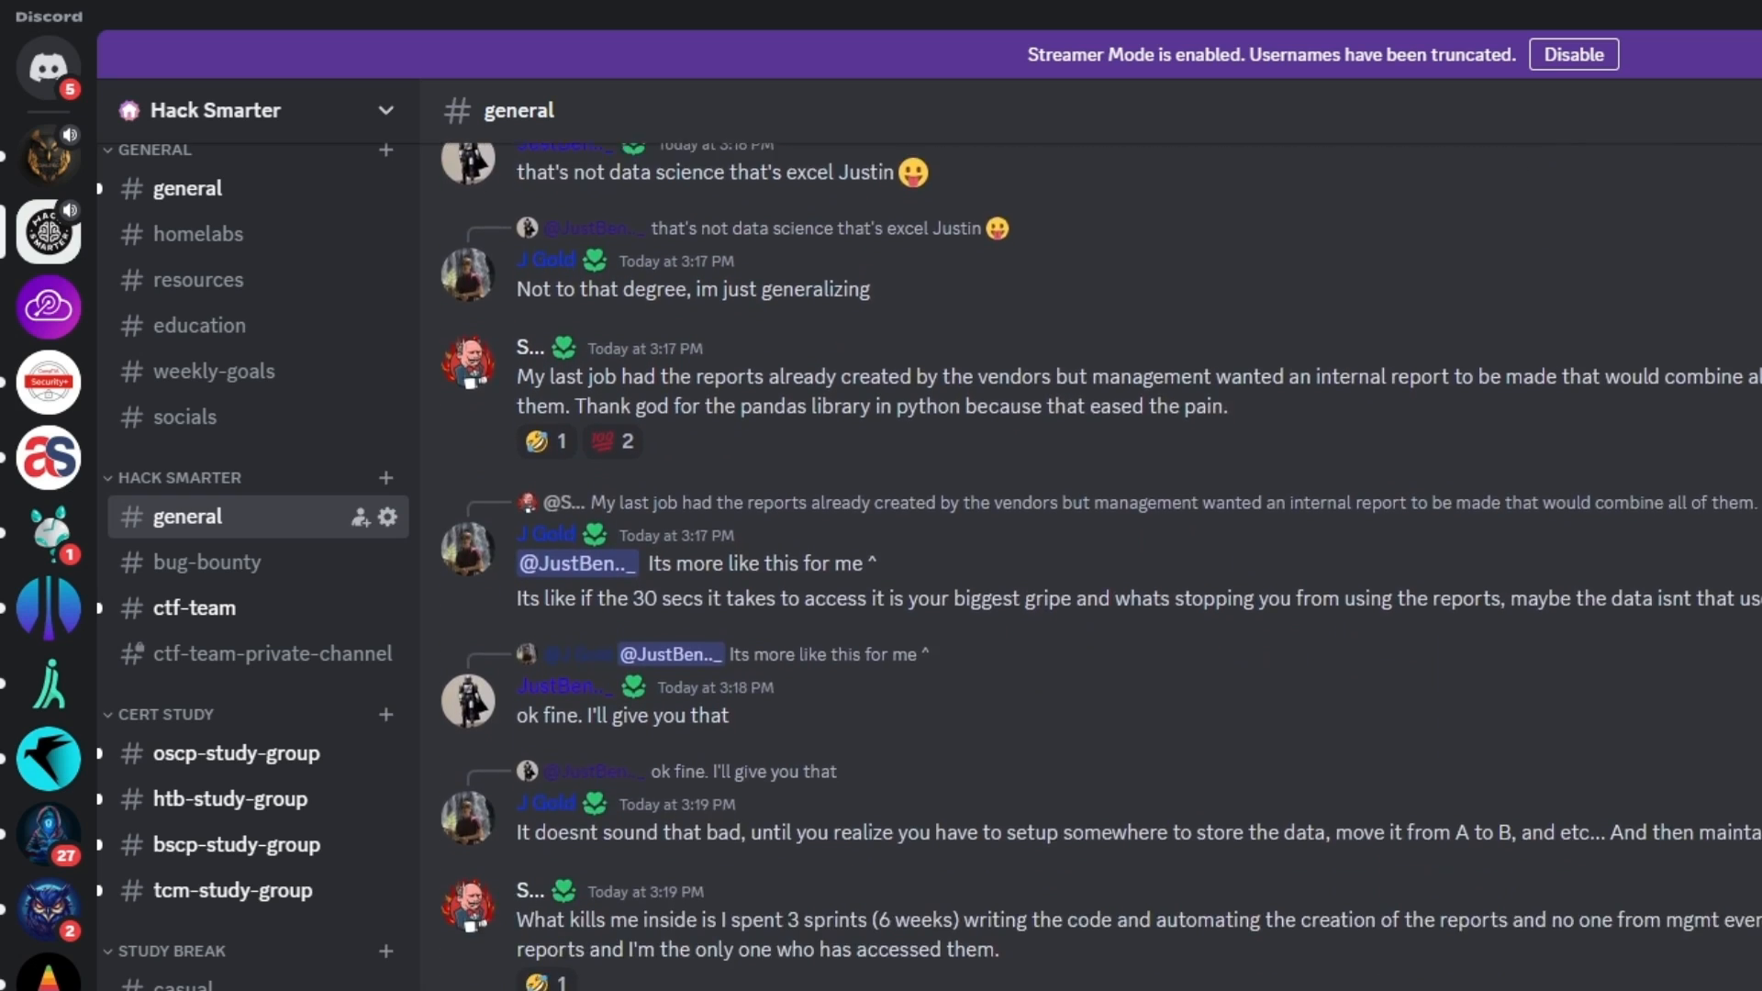
{"action": "scroll", "scroll_direction": "down", "scroll_amount": 3}
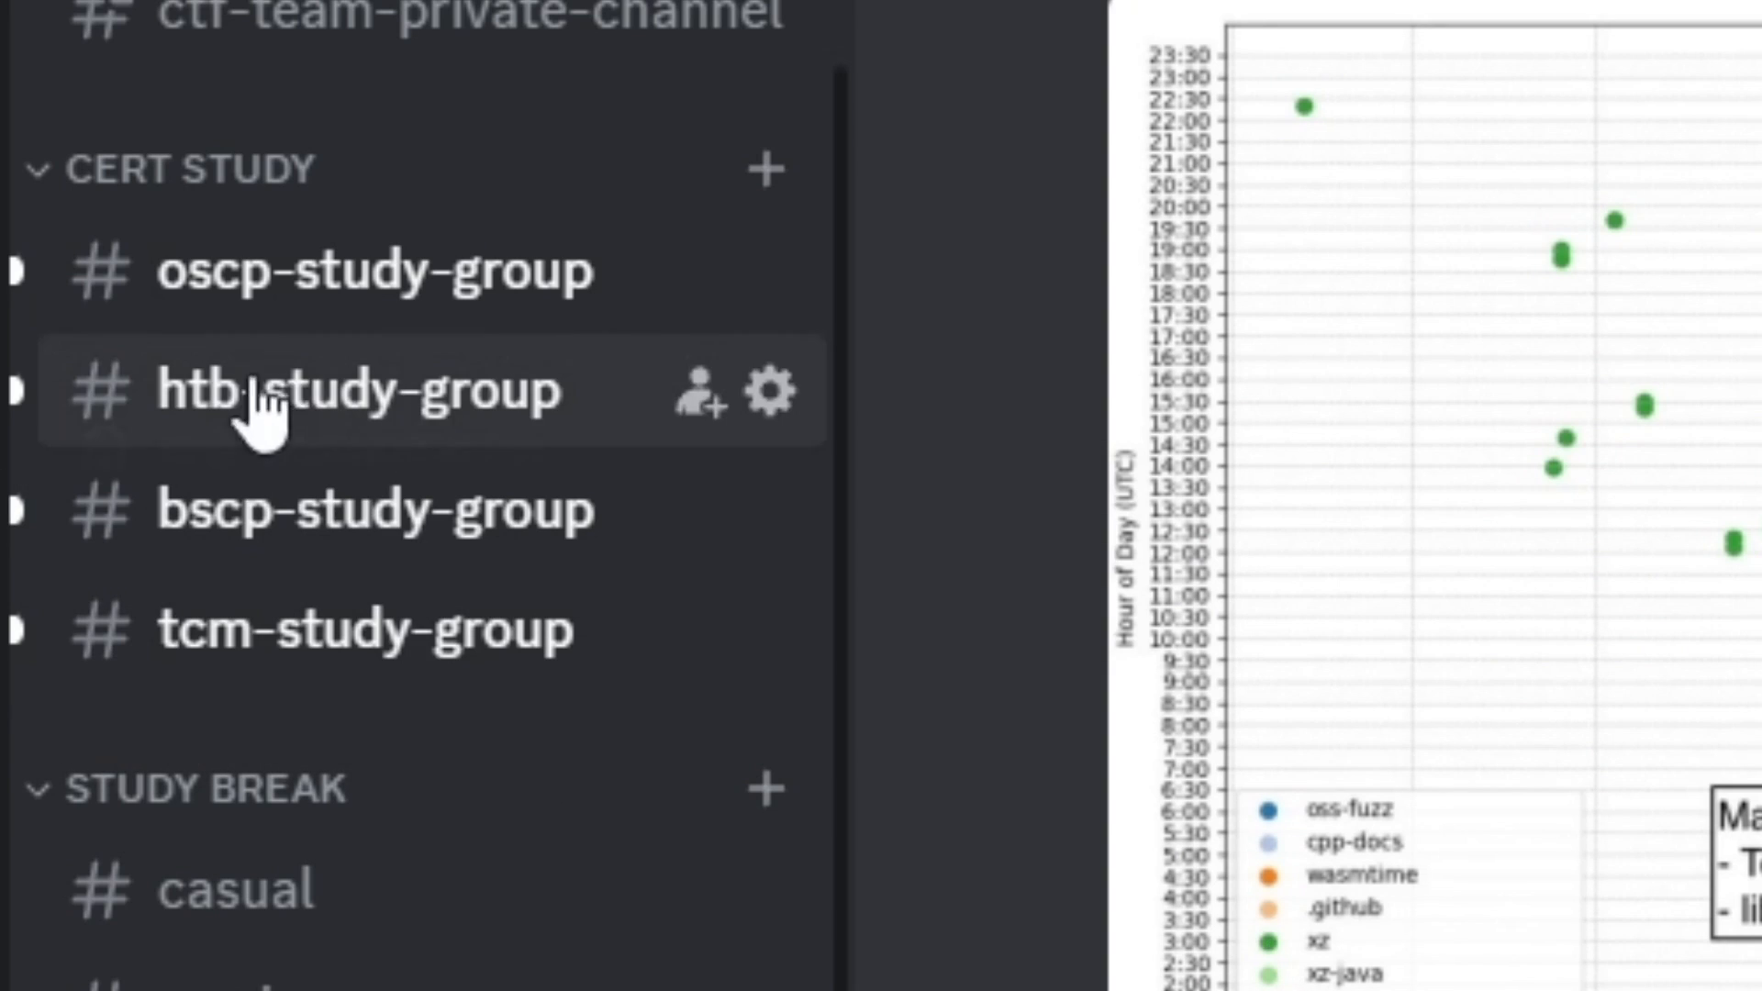
{"action": "left_click", "coordinate": [371, 270]}
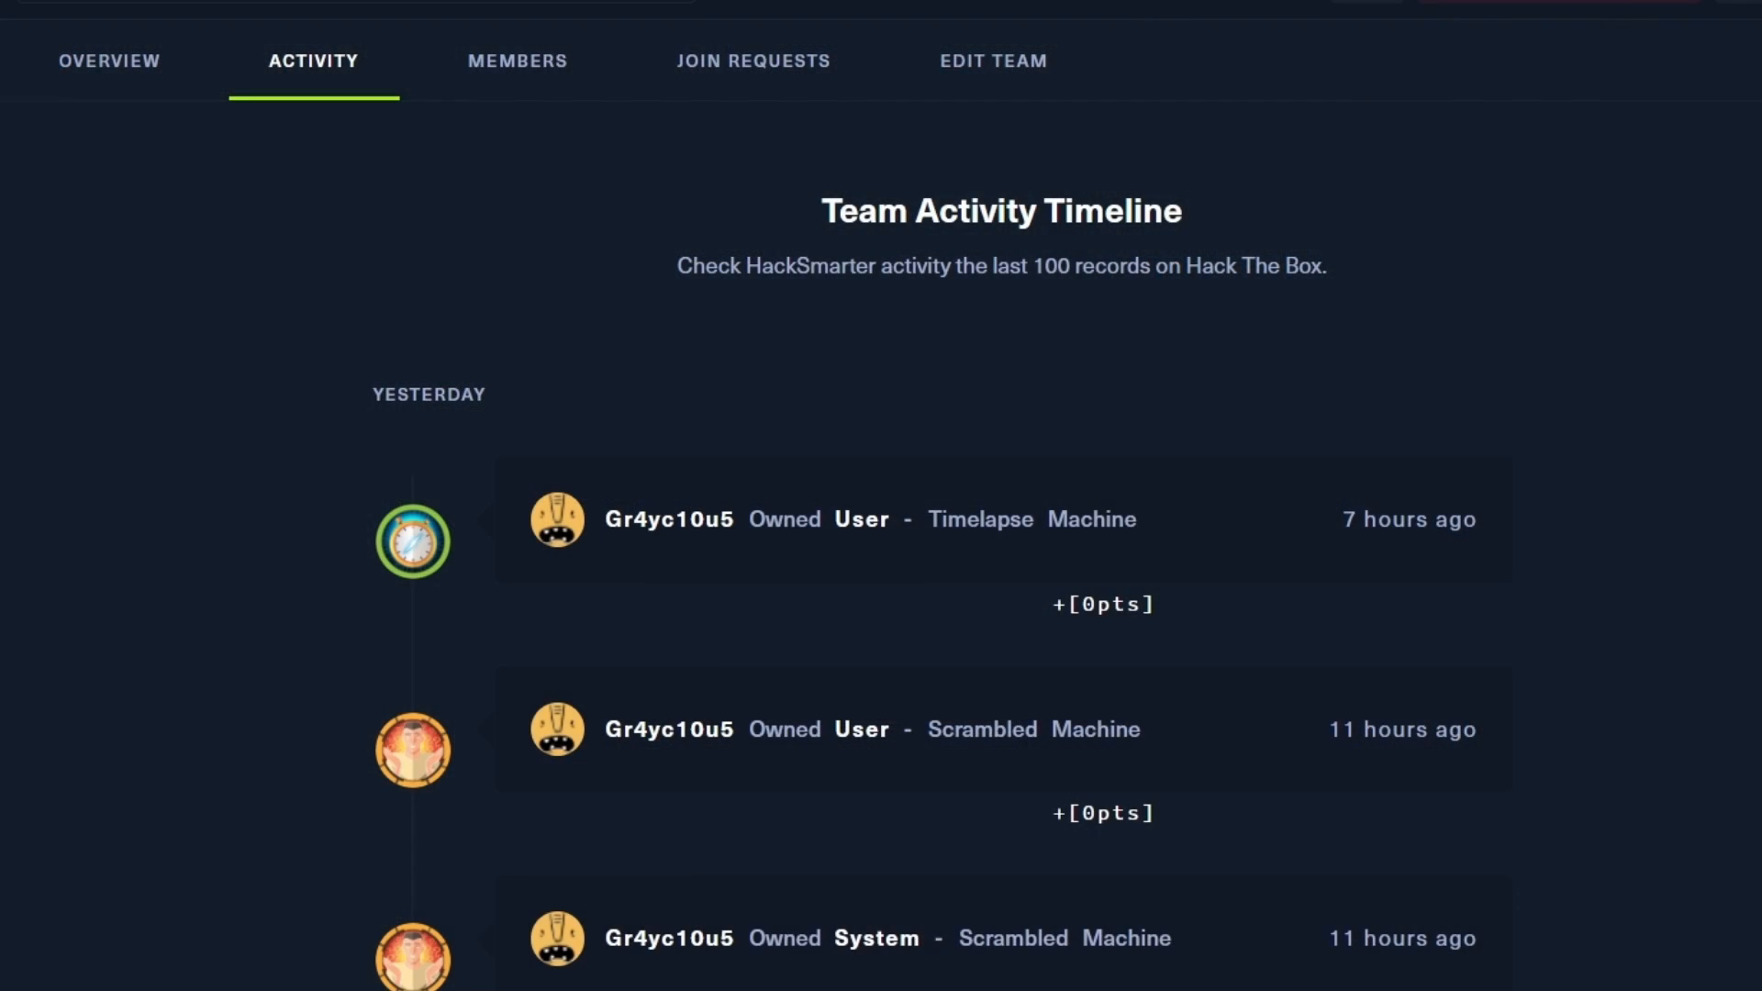
{"action": "scroll", "scroll_direction": "down", "scroll_amount": 3}
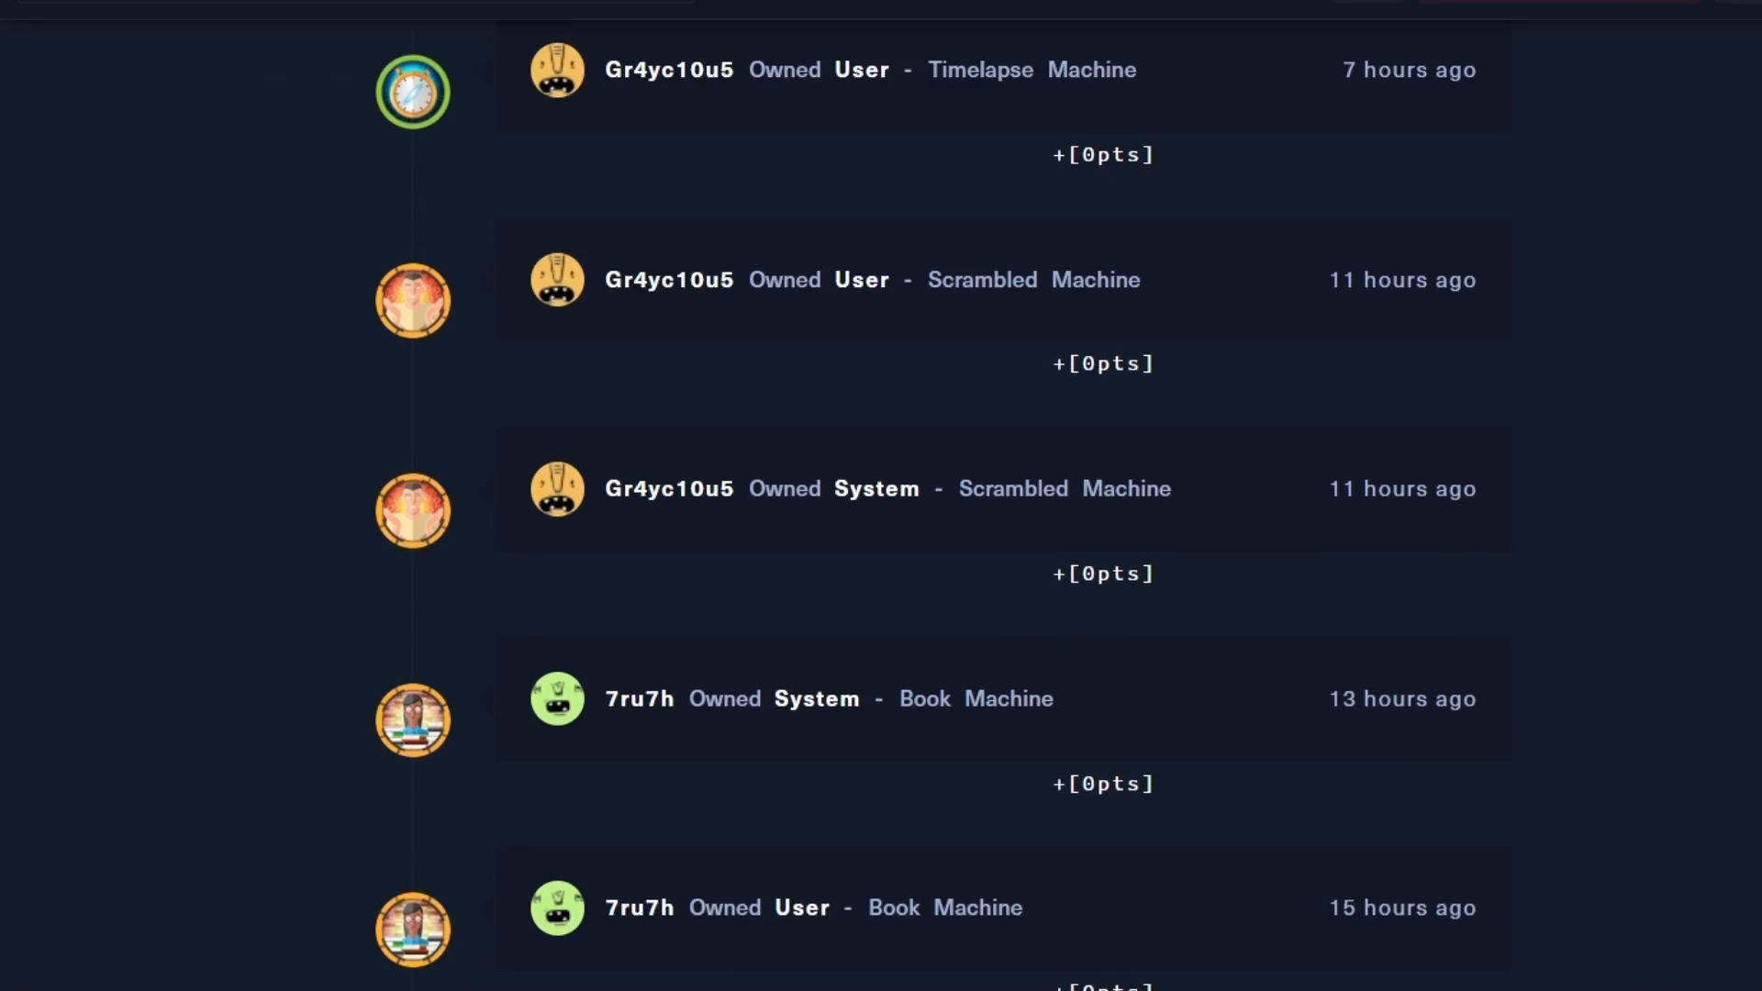
{"action": "scroll", "scroll_direction": "down", "scroll_amount": 3}
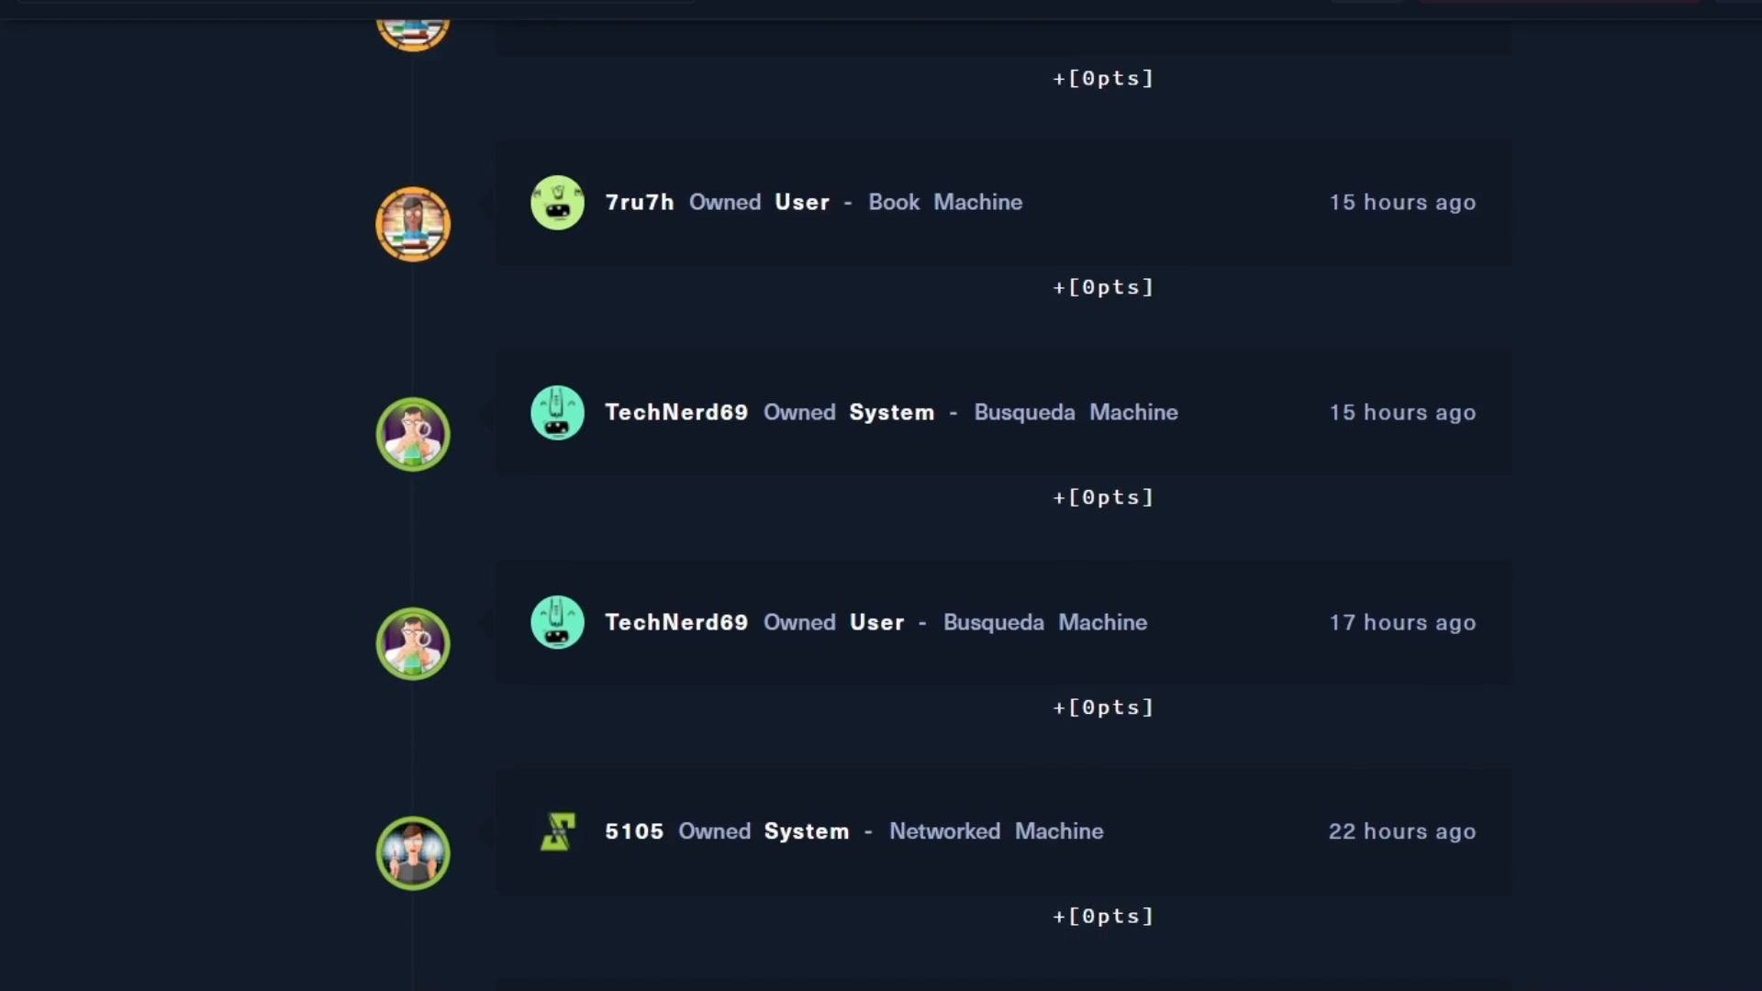